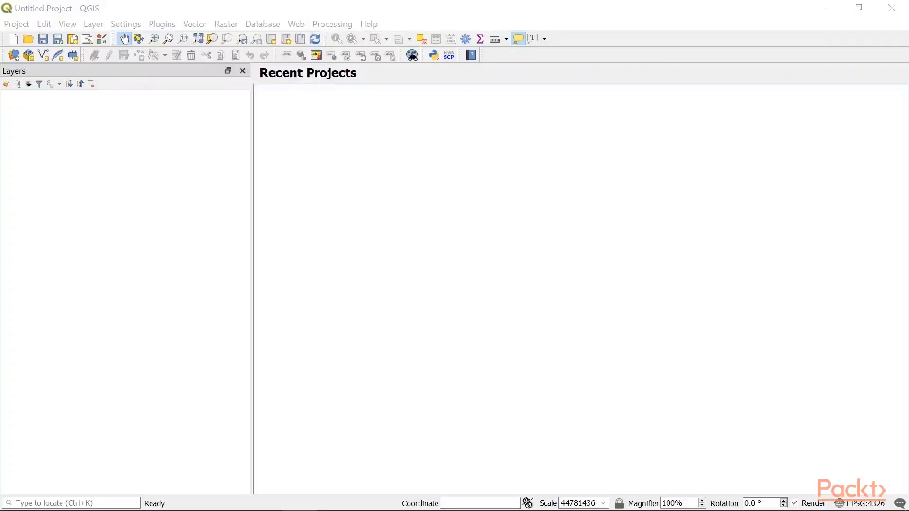
Step: Install the Semi-Automatic Classification Plugin found by searching 'semi' in the plugin manager
{"action": "left_click", "coordinate": [161, 24]}
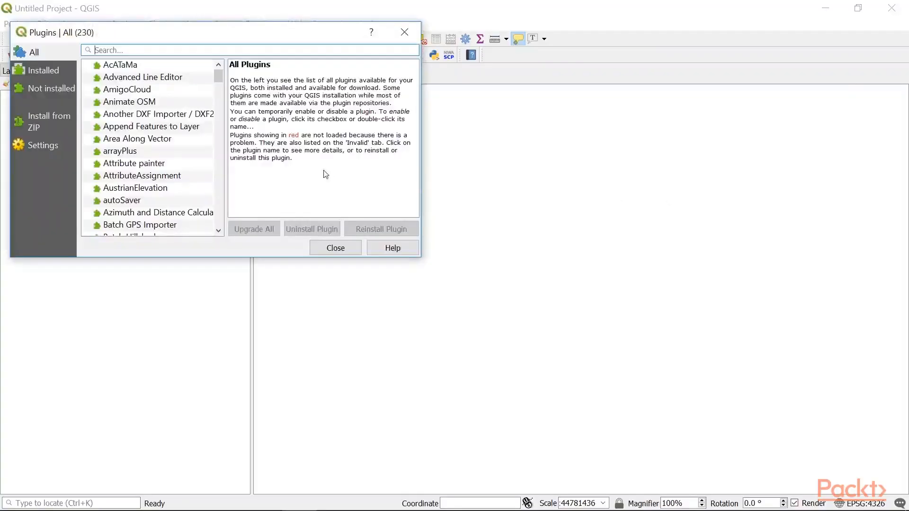
{"action": "type", "text": "semi"}
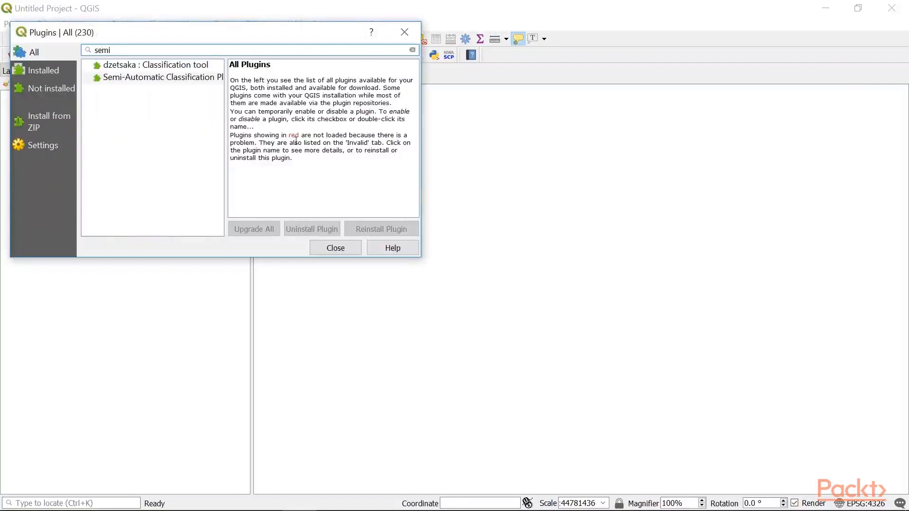
{"action": "left_click", "coordinate": [162, 76]}
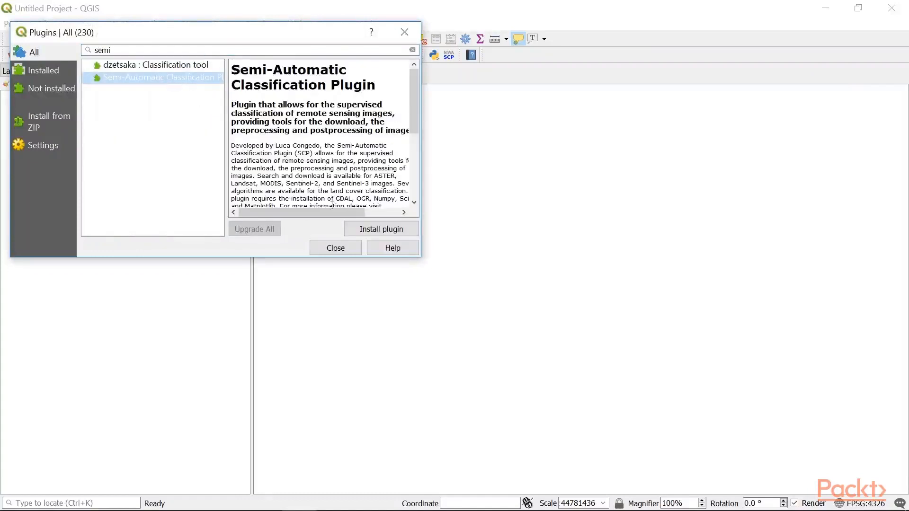
{"action": "left_click", "coordinate": [381, 228]}
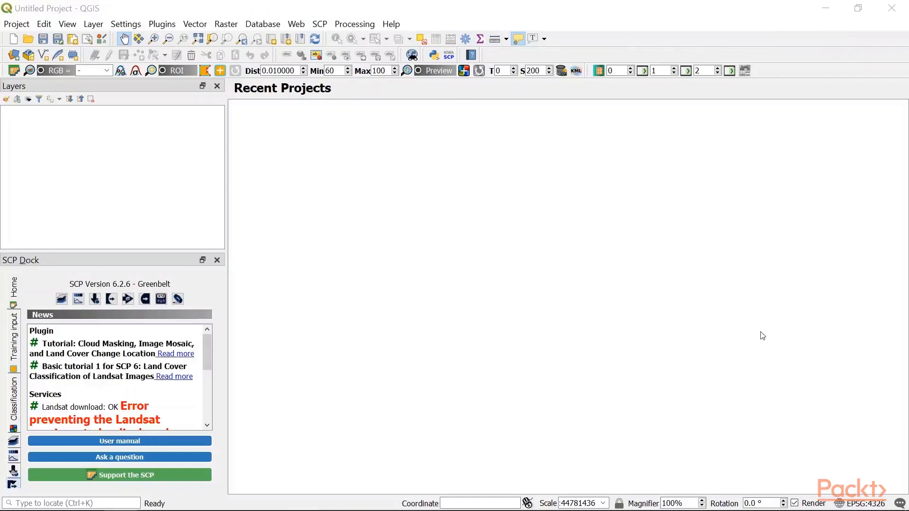
Step: Launch the SCP Download products window from the SCP Dock
{"action": "left_click", "coordinate": [16, 23]}
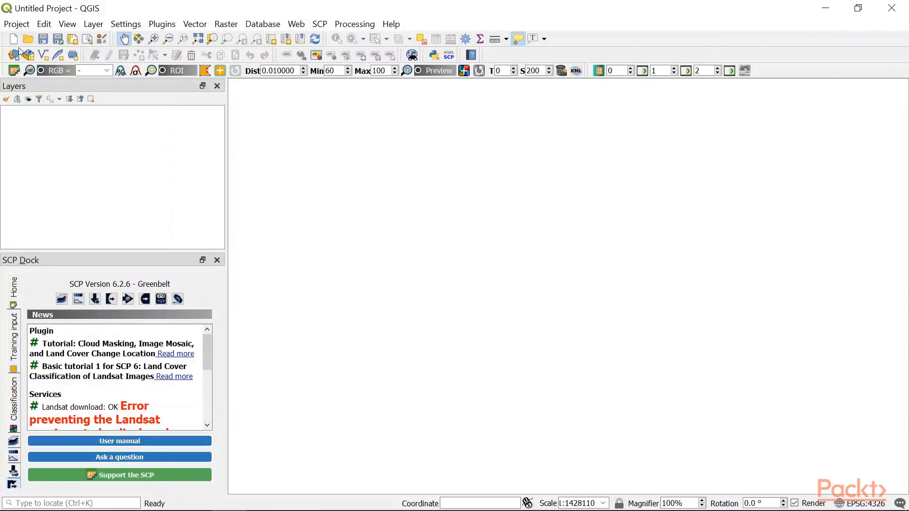
{"action": "mouse_move", "coordinate": [14, 70]}
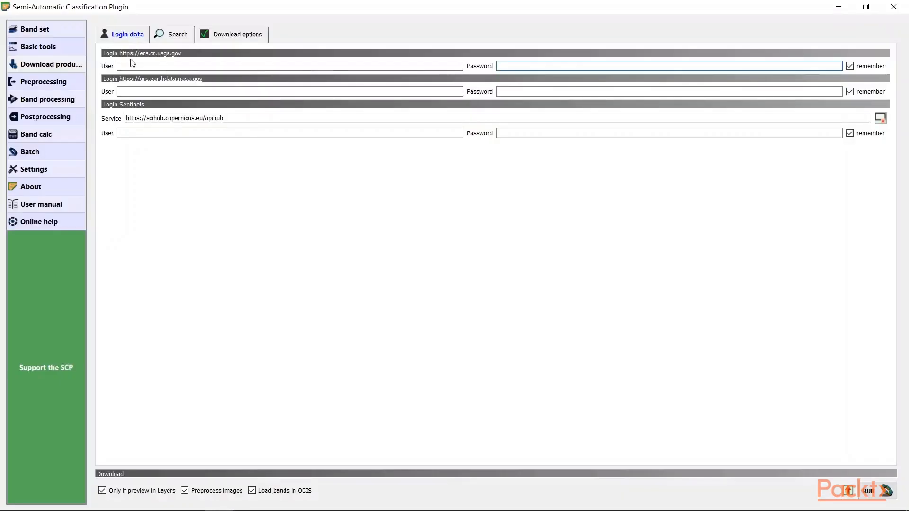
{"action": "type", "text": "janewyx"}
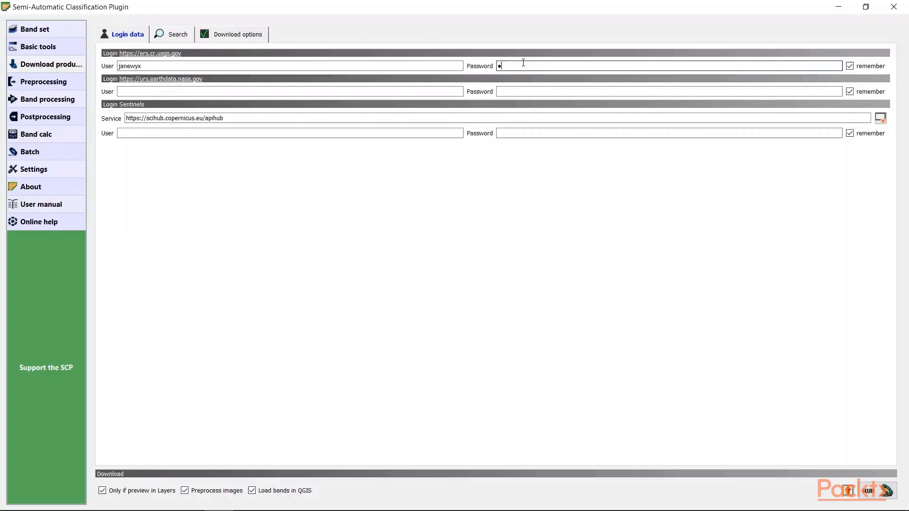
{"action": "type", "text": "password"}
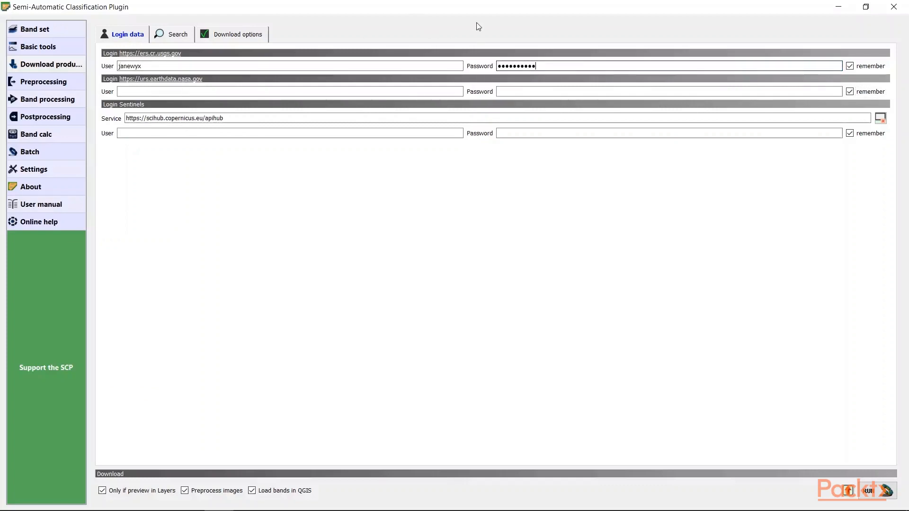
{"action": "left_click", "coordinate": [153, 53]}
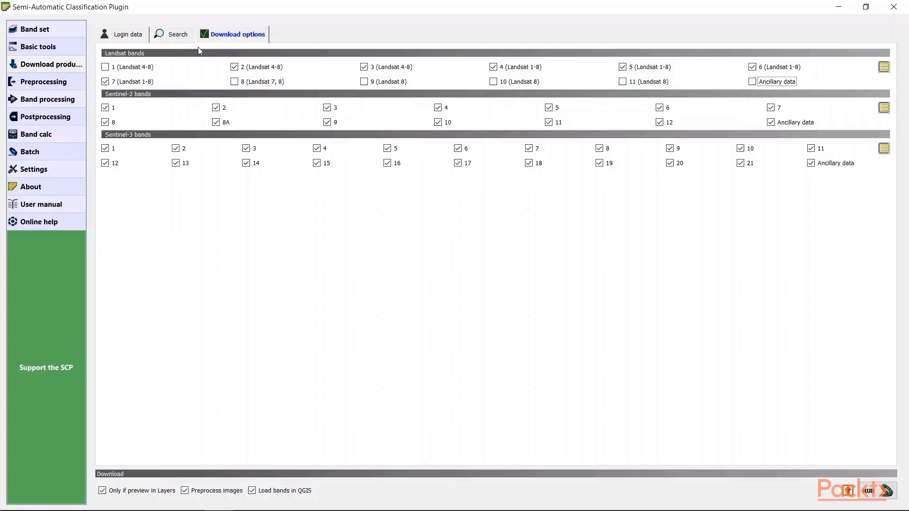
Step: Enter the search extent corners: upper-left -123/51 and lower-right -125/49
{"action": "left_click", "coordinate": [177, 34]}
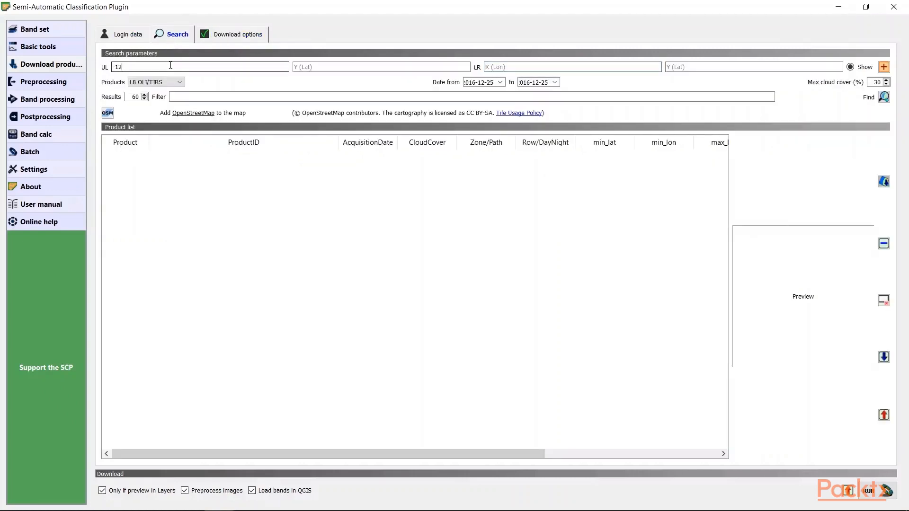
{"action": "key", "text": "BackSpace"}
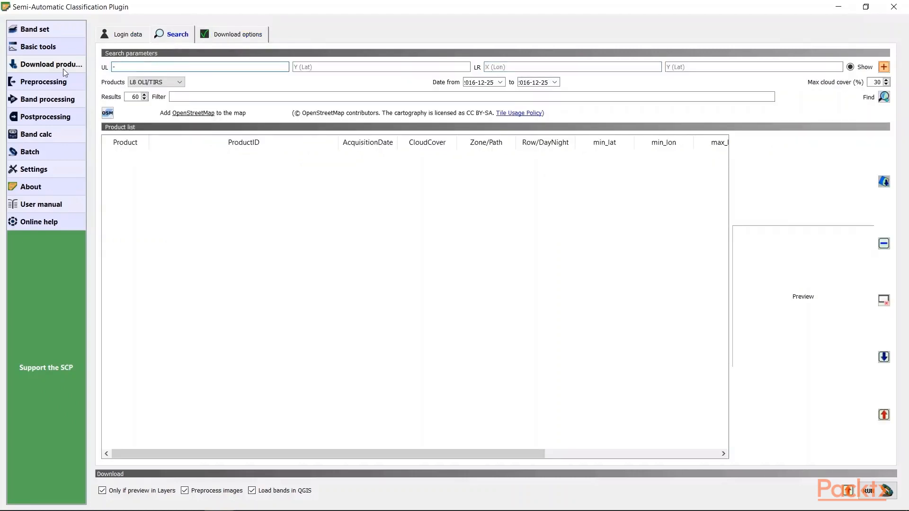
{"action": "type", "text": "123"}
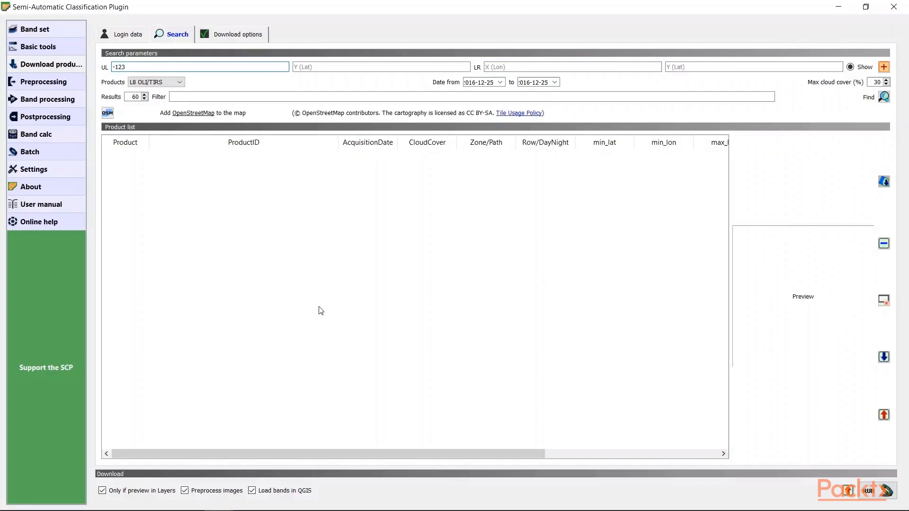
{"action": "type", "text": "51"}
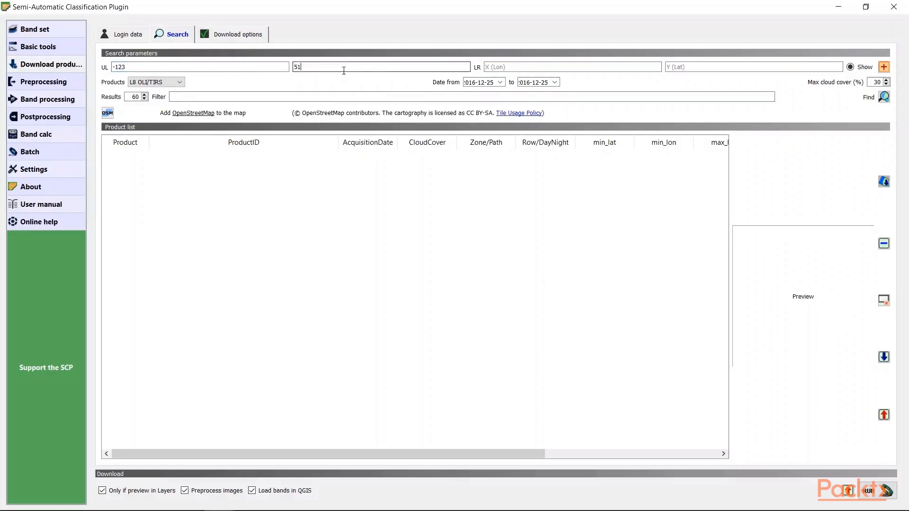
{"action": "left_click", "coordinate": [571, 66]}
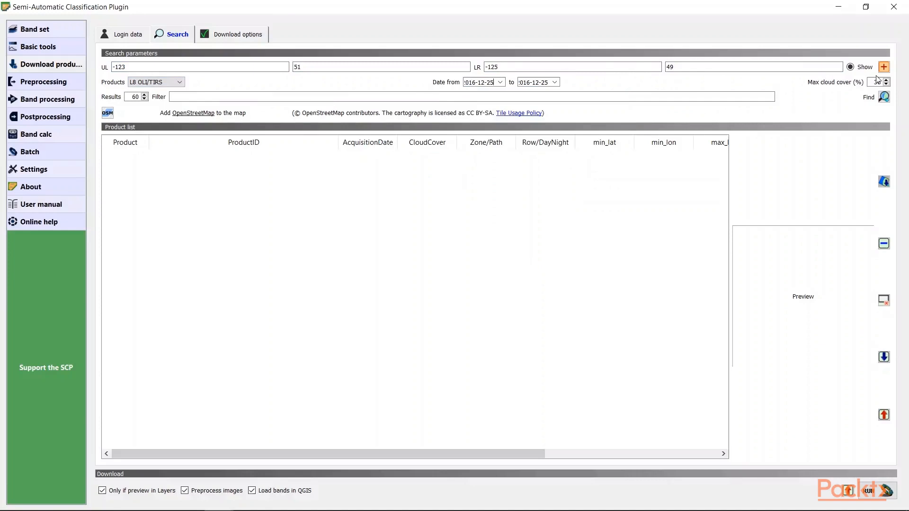
Step: Limit cloud cover to 20% and find matching Landsat 8 scenes
{"action": "left_click", "coordinate": [886, 84]}
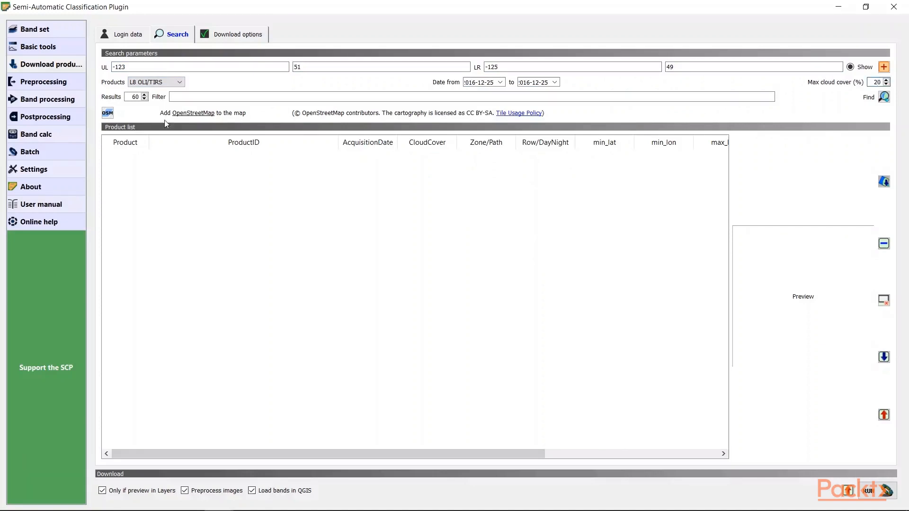
{"action": "left_click", "coordinate": [883, 97]}
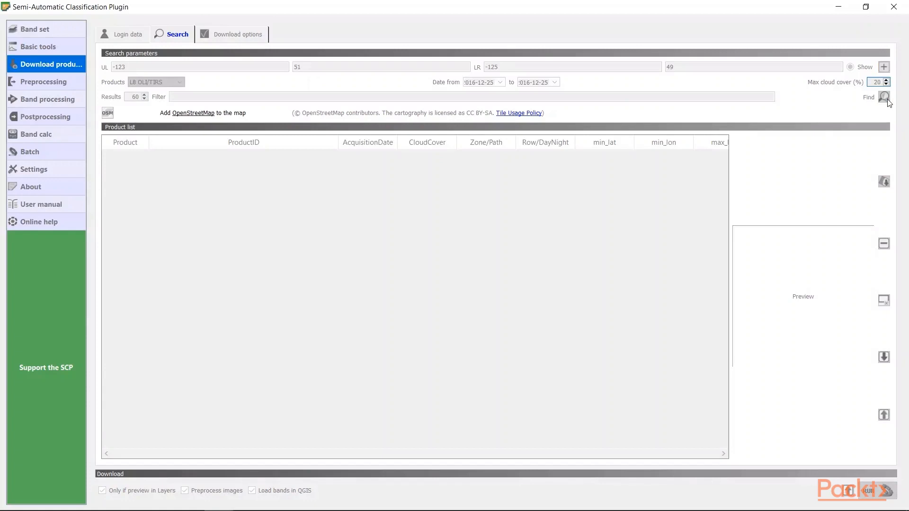
{"action": "left_click", "coordinate": [883, 97]}
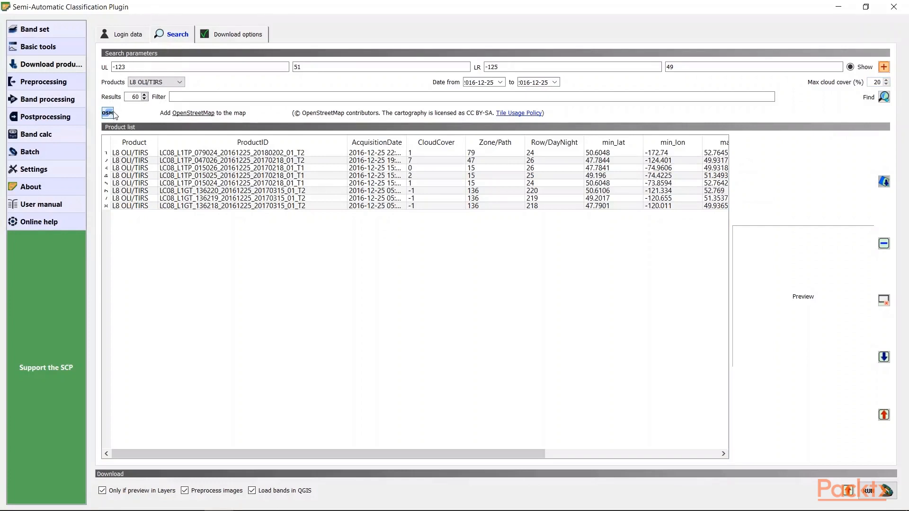
{"action": "mouse_move", "coordinate": [637, 178]}
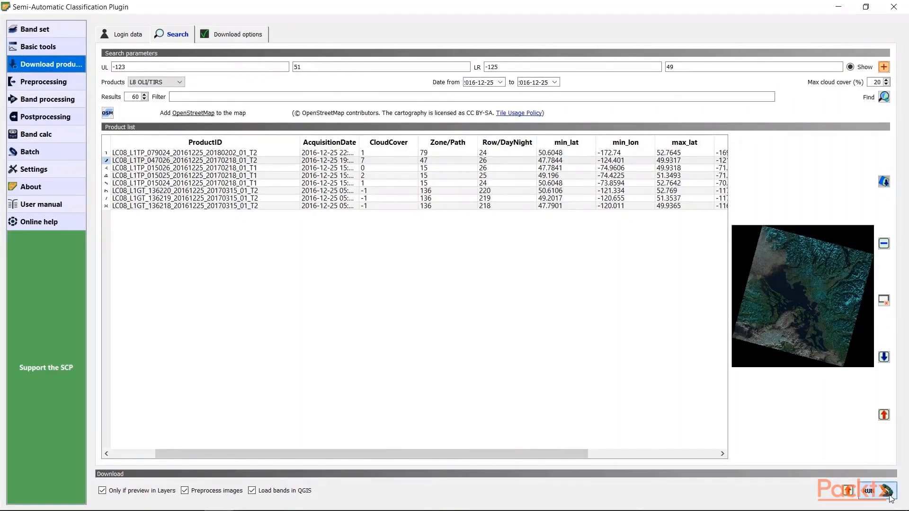
Step: Download the checked path 47, row 26 scene into the confirmed image folder and preview it
{"action": "left_click", "coordinate": [886, 492]}
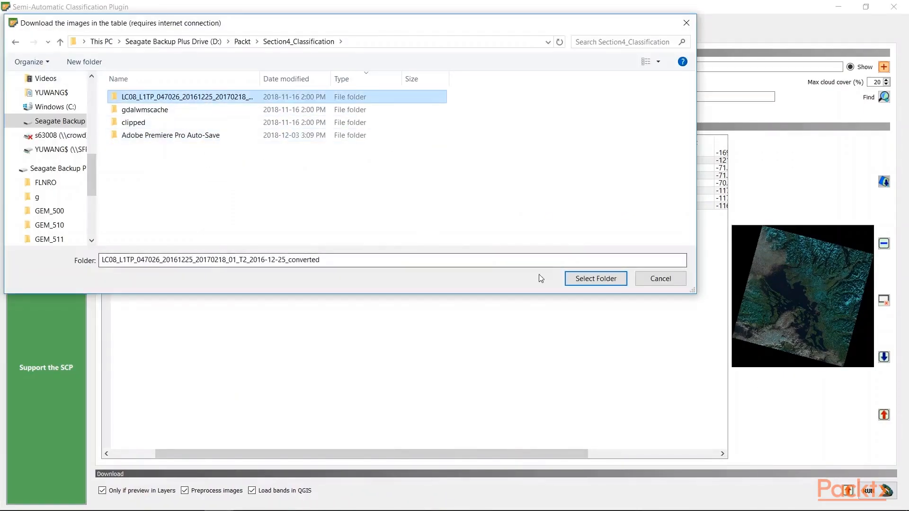
{"action": "left_click", "coordinate": [595, 279]}
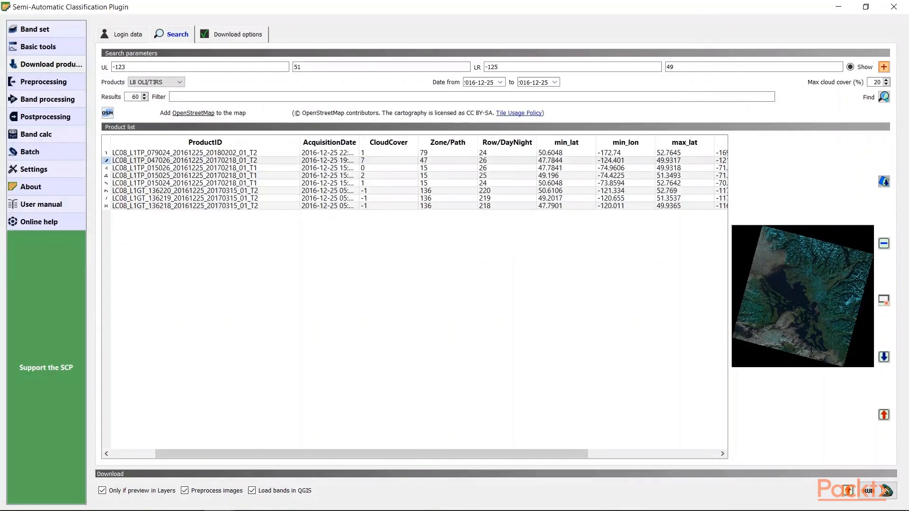
{"action": "left_click", "coordinate": [182, 161]}
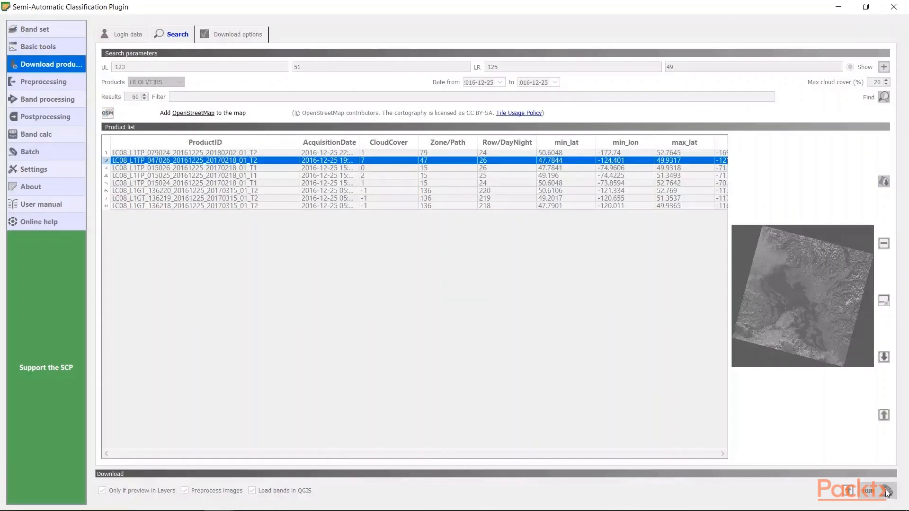
{"action": "left_click", "coordinate": [867, 492]}
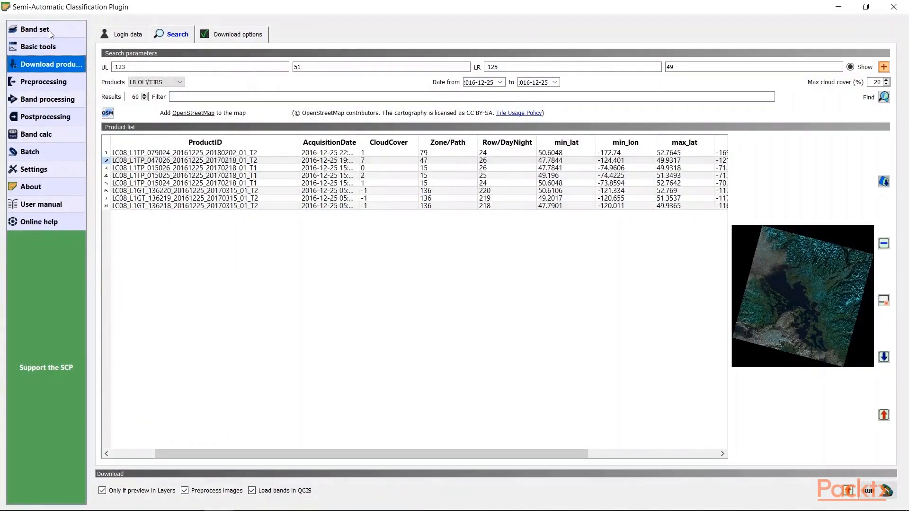
Step: Add all six converted RT bands B2 to B7 into Band set 1
{"action": "left_click", "coordinate": [35, 30]}
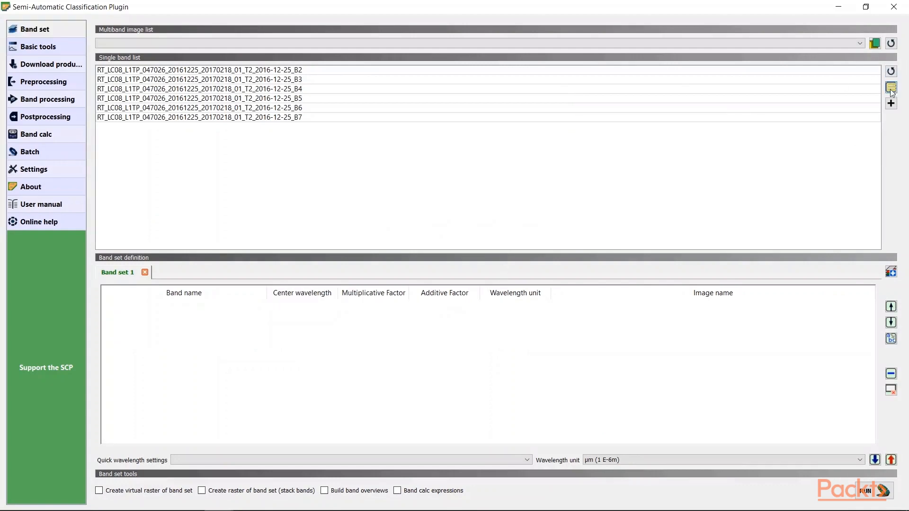
{"action": "left_click", "coordinate": [891, 103]}
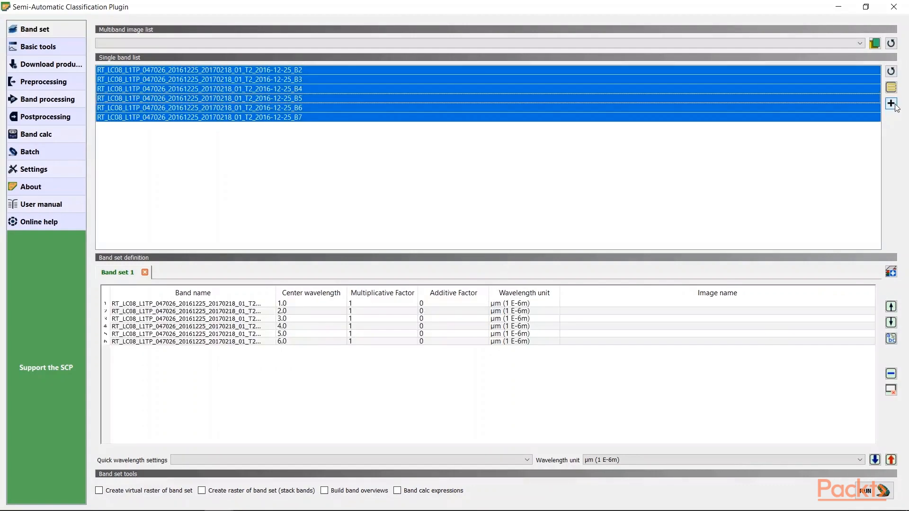
{"action": "left_click", "coordinate": [41, 81]}
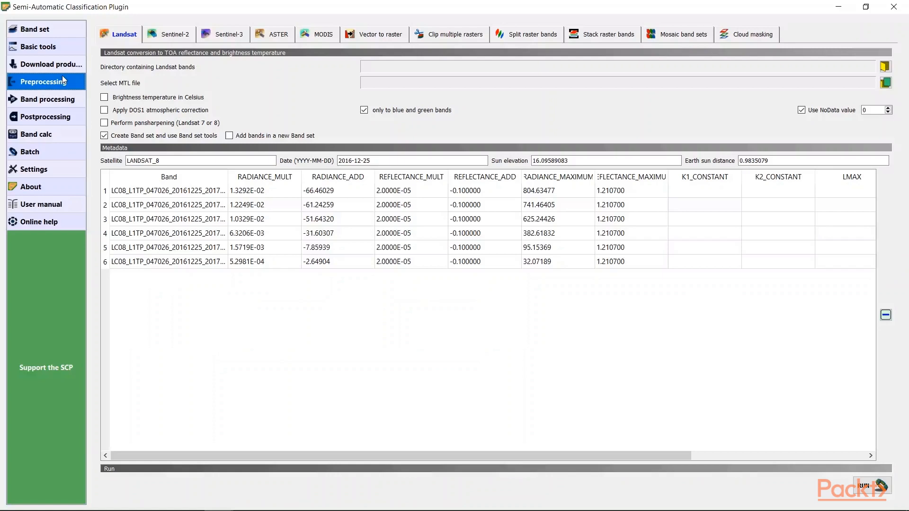
{"action": "left_click", "coordinate": [449, 34]}
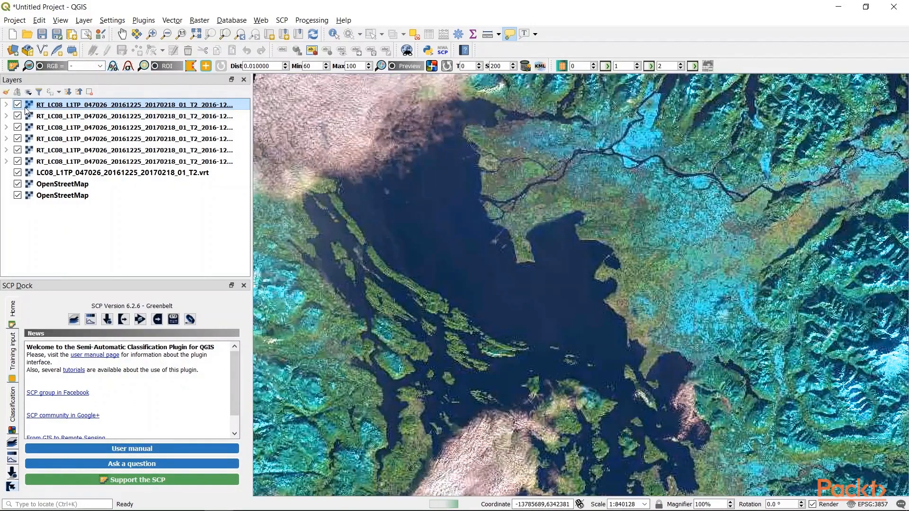
Step: Switch off the top two RT band layers and zoom in on the Vancouver area
{"action": "left_click", "coordinate": [18, 104]}
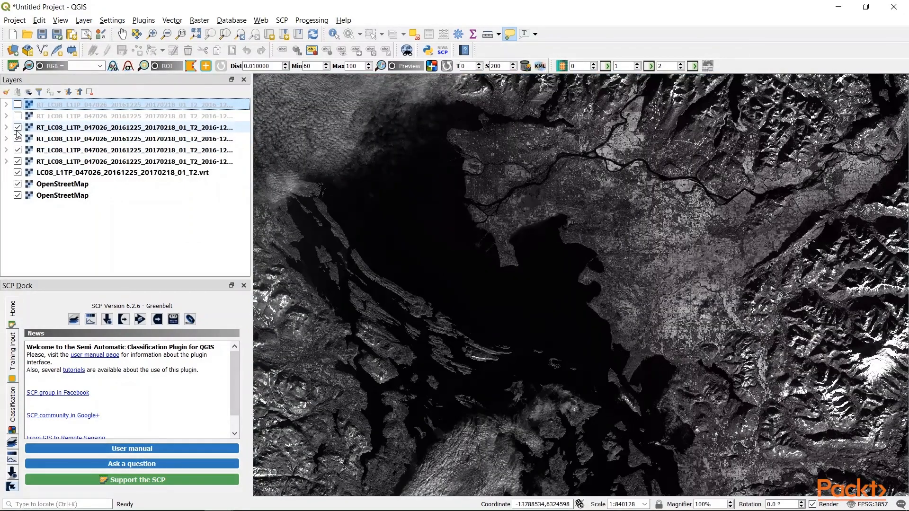
{"action": "left_click", "coordinate": [18, 127]}
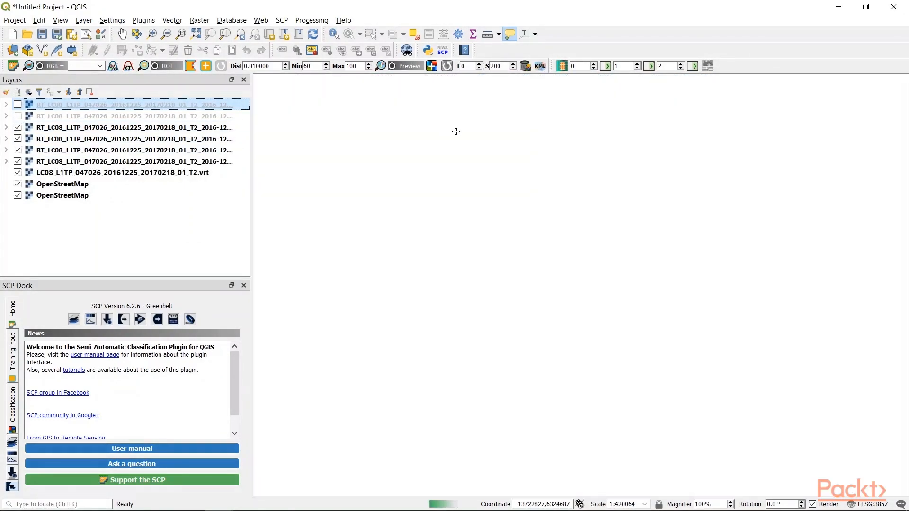
{"action": "mouse_move", "coordinate": [476, 130]}
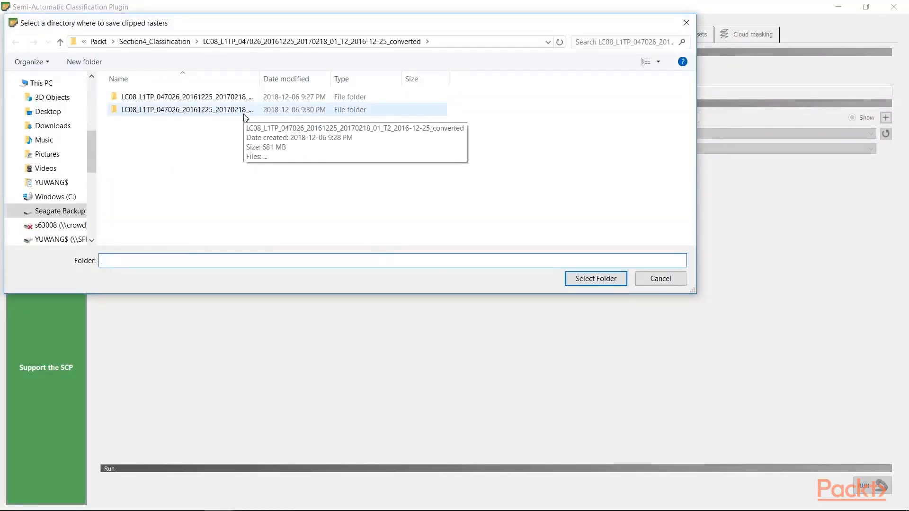
Step: Run the clip, saving output rasters to the 'clipped' folder under Section4_Classification
{"action": "left_click", "coordinate": [59, 41]}
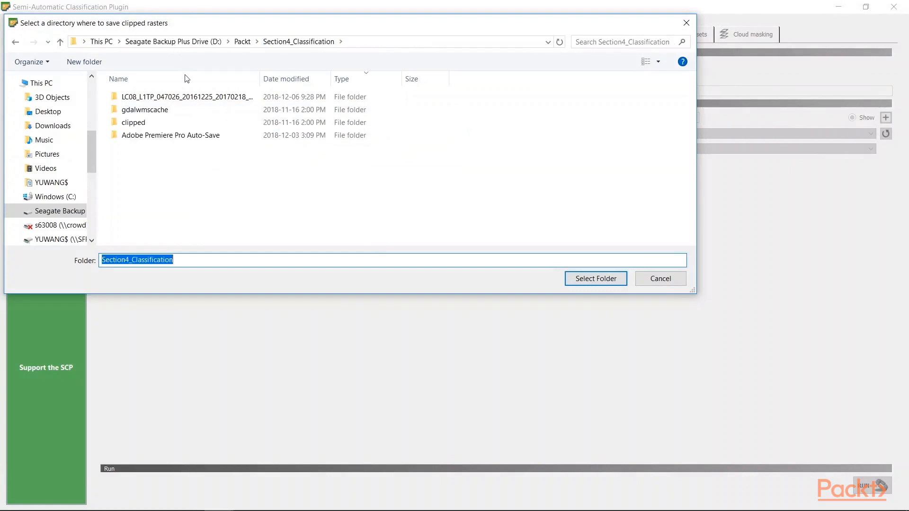
{"action": "left_click", "coordinate": [133, 122]}
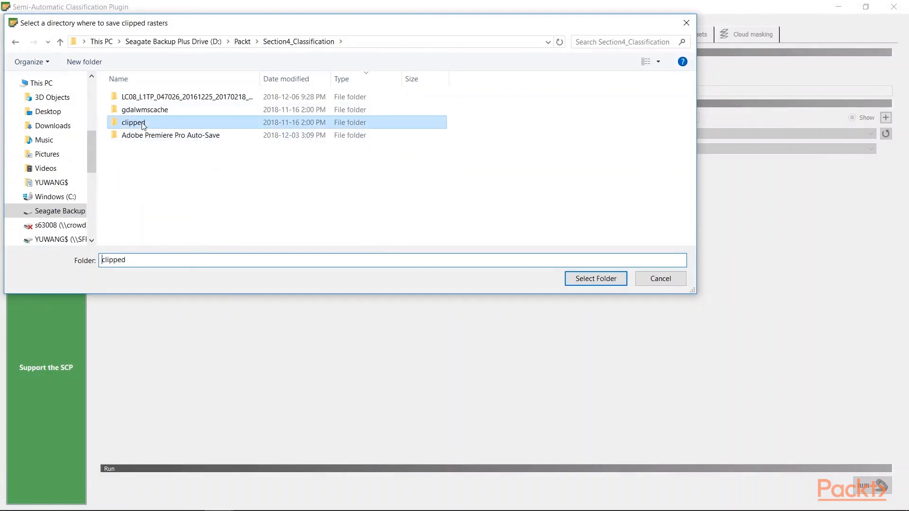
{"action": "left_click", "coordinate": [595, 279]}
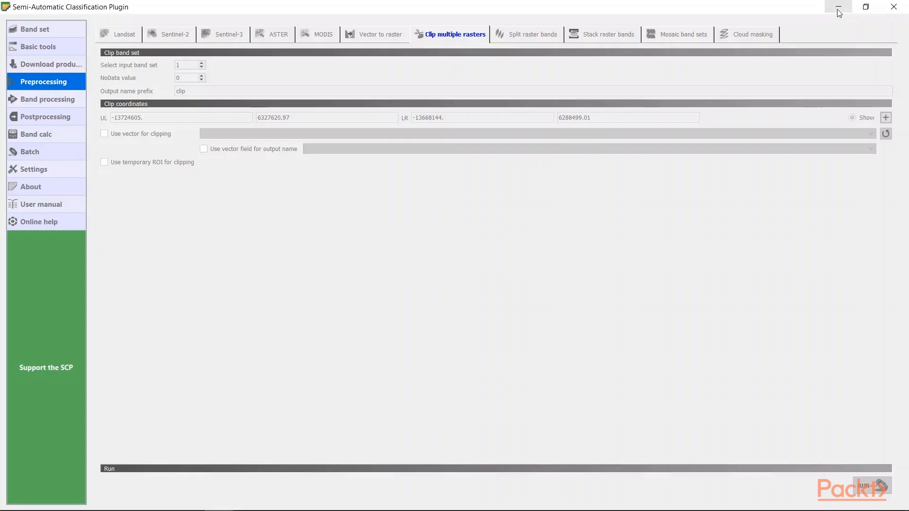
{"action": "mouse_move", "coordinate": [837, 8]}
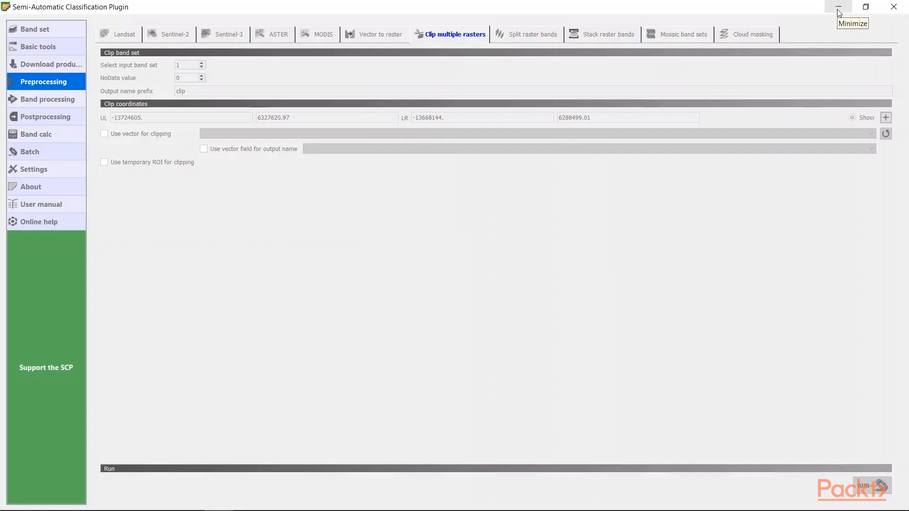
{"action": "left_click", "coordinate": [836, 7]}
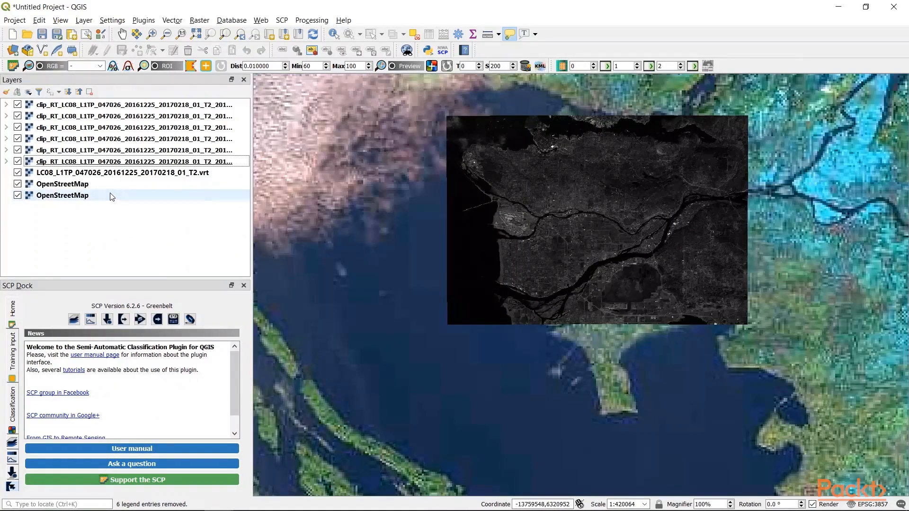
{"action": "mouse_move", "coordinate": [112, 196]}
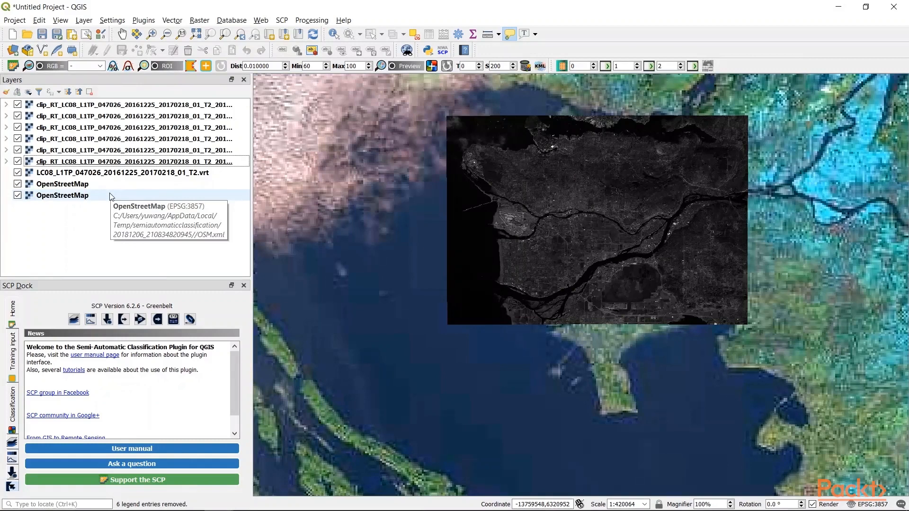
{"action": "mouse_move", "coordinate": [20, 71]}
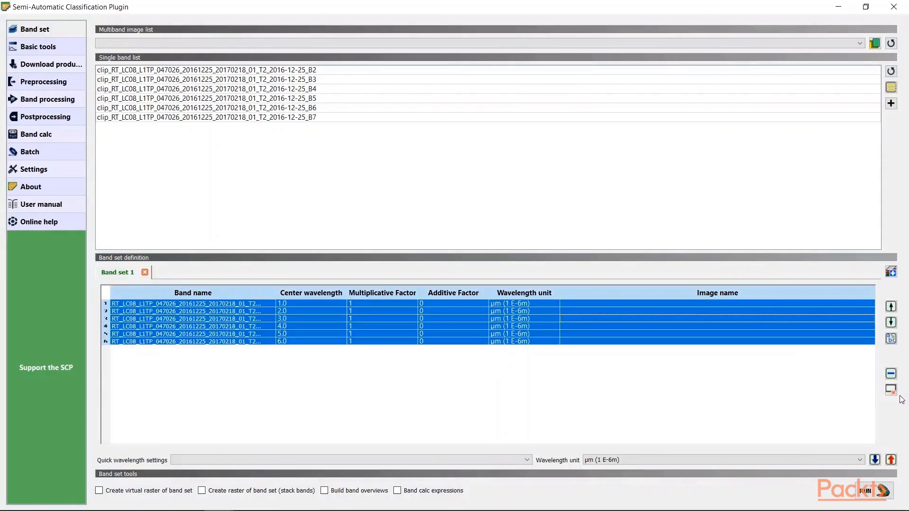
Step: Load the clip_ bands into Band set 1 with Landsat 8 OLI wavelengths in µm
{"action": "left_click", "coordinate": [891, 103]}
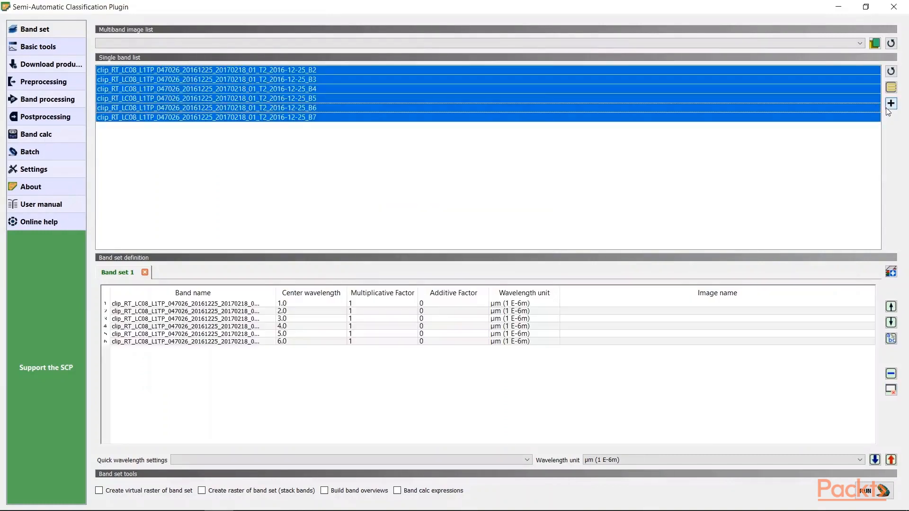
{"action": "left_click", "coordinate": [44, 82]}
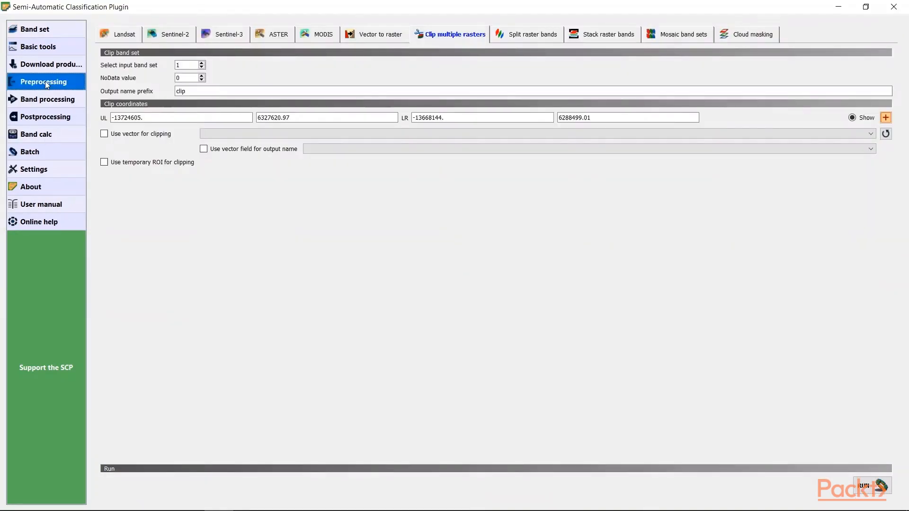
{"action": "left_click", "coordinate": [34, 29]}
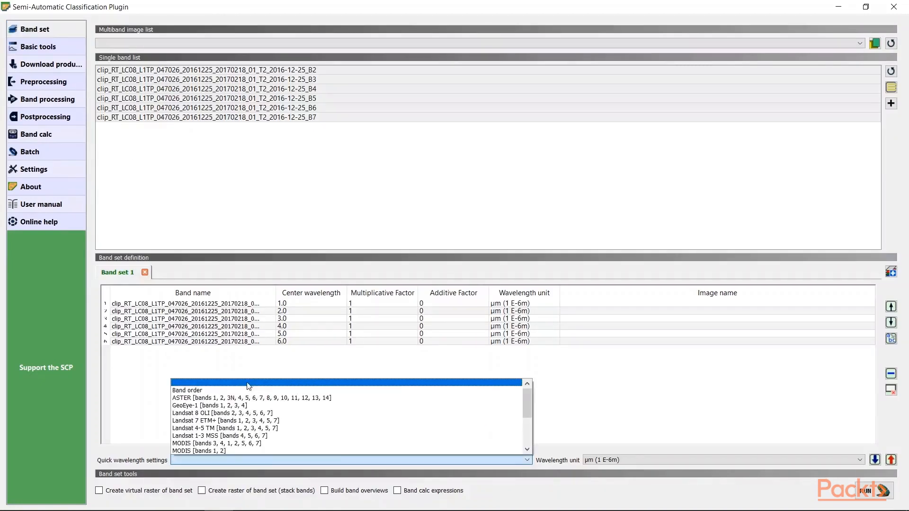
{"action": "left_click", "coordinate": [221, 413]}
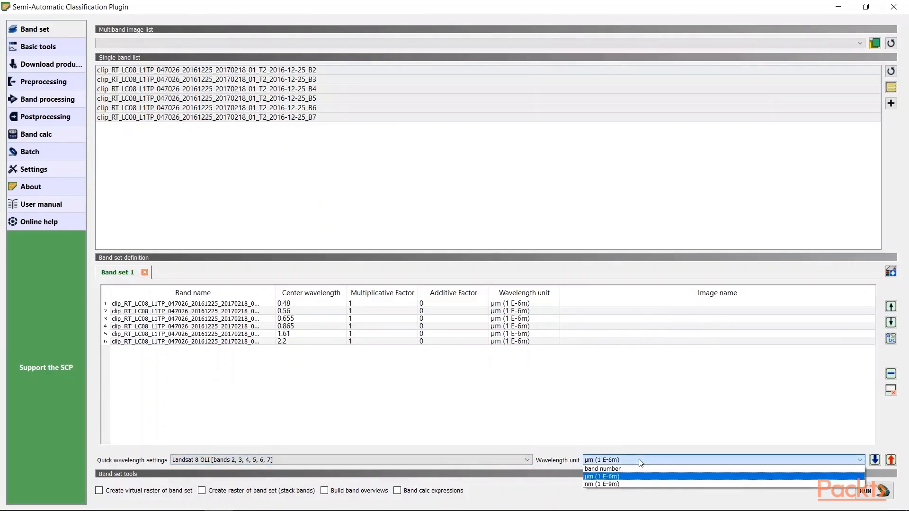
{"action": "left_click", "coordinate": [600, 476]}
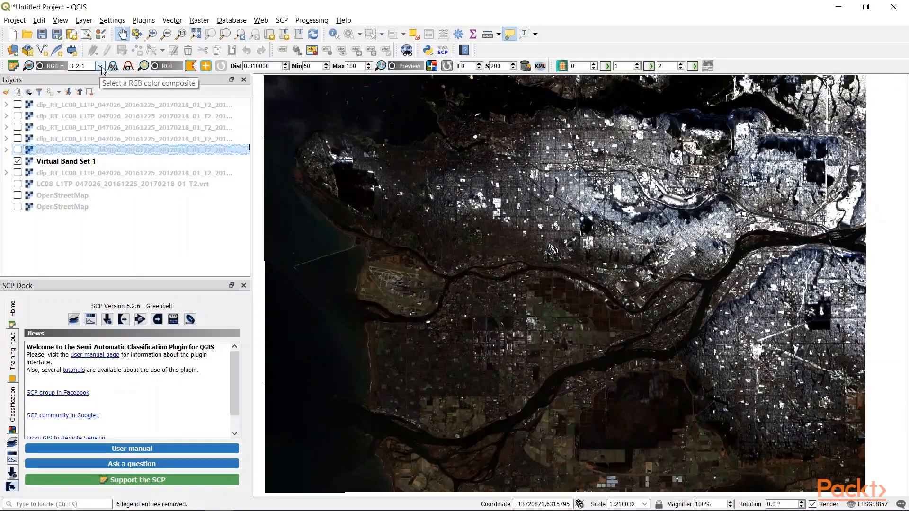
Step: Show a false-color RGB composite and save the project as classification.qgz
{"action": "left_click", "coordinate": [83, 66]}
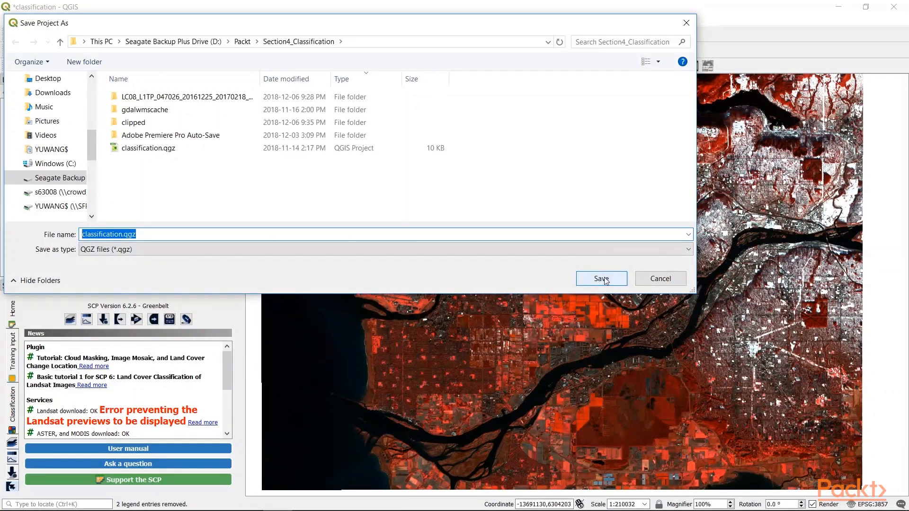
{"action": "left_click", "coordinate": [600, 279]}
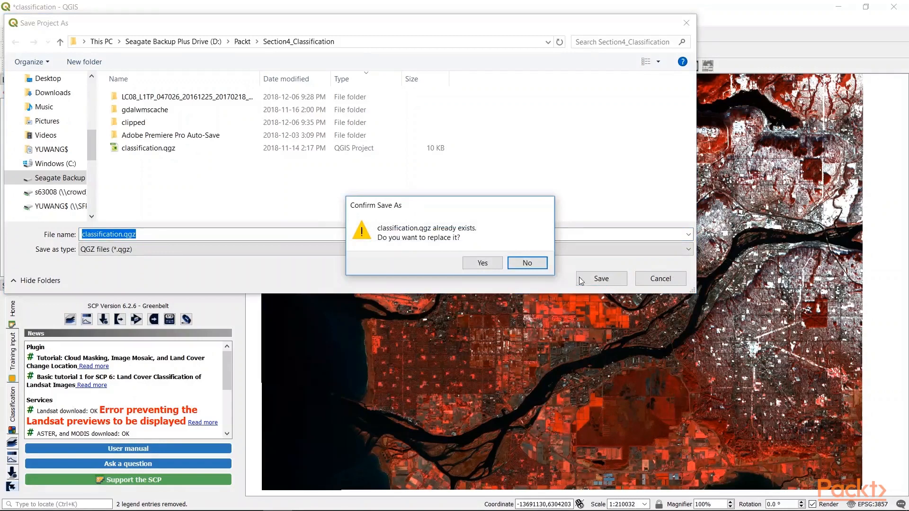